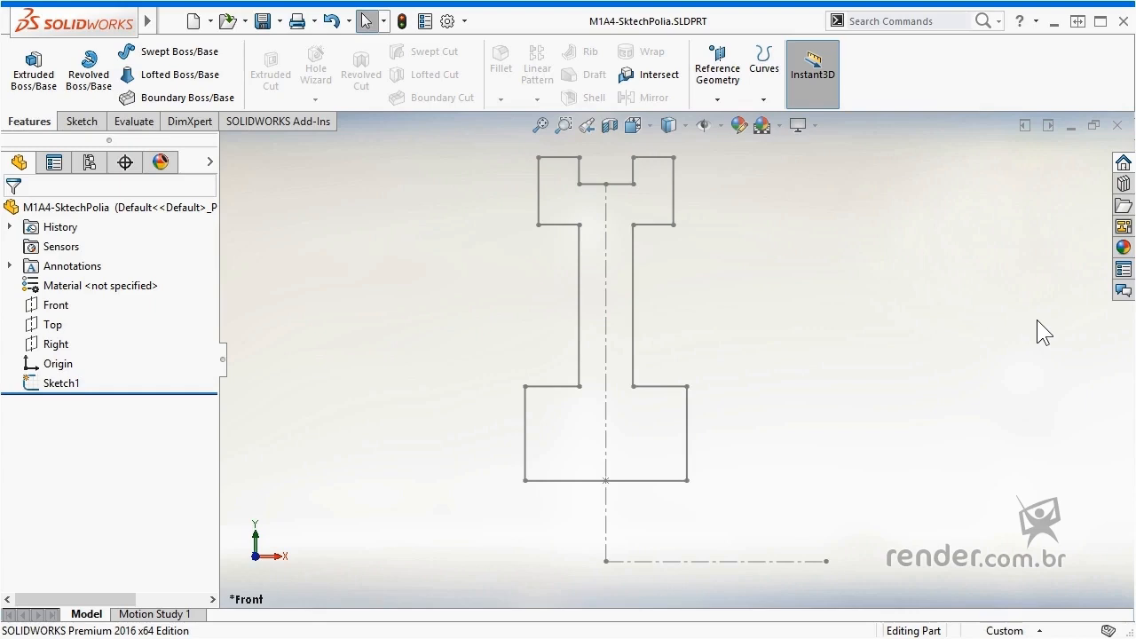
mouse_move(519, 384)
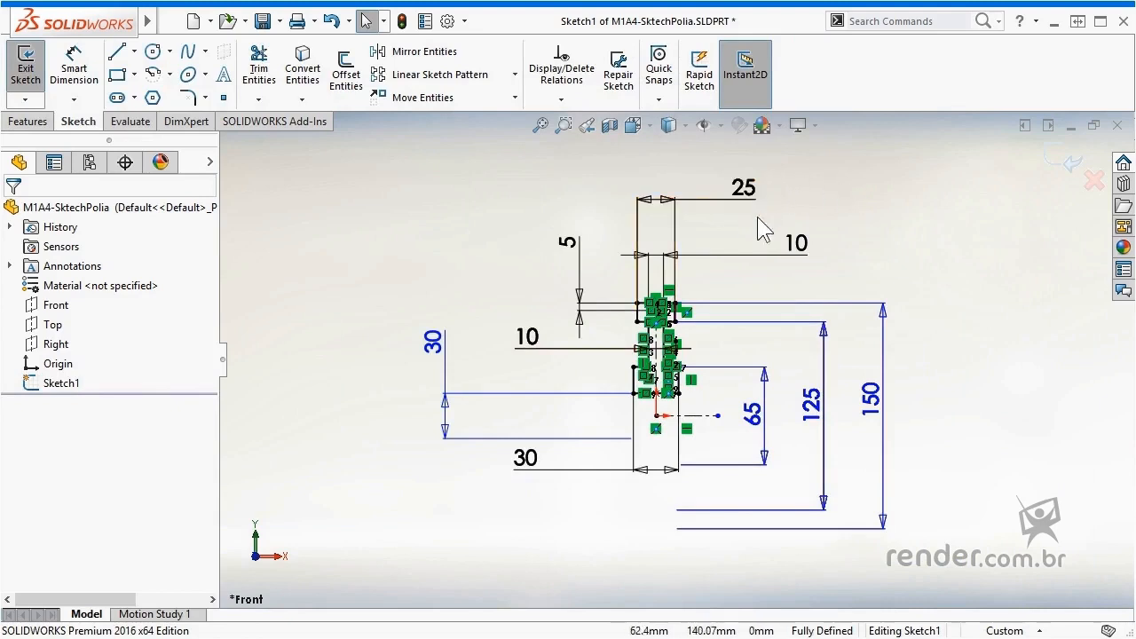
mouse_move(629, 347)
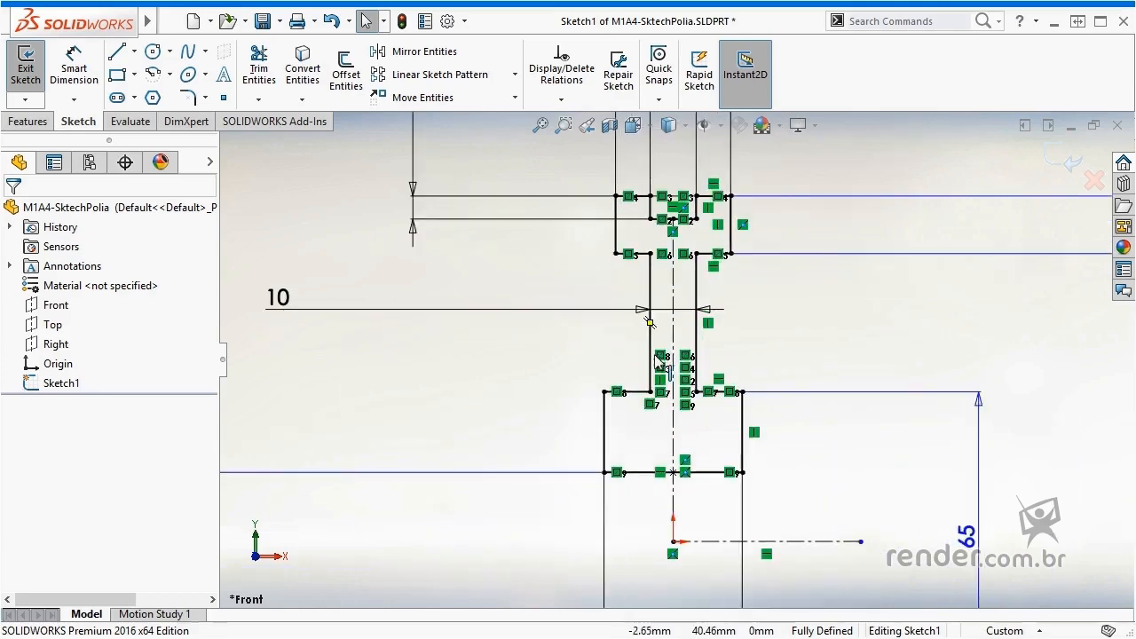
mouse_move(672, 285)
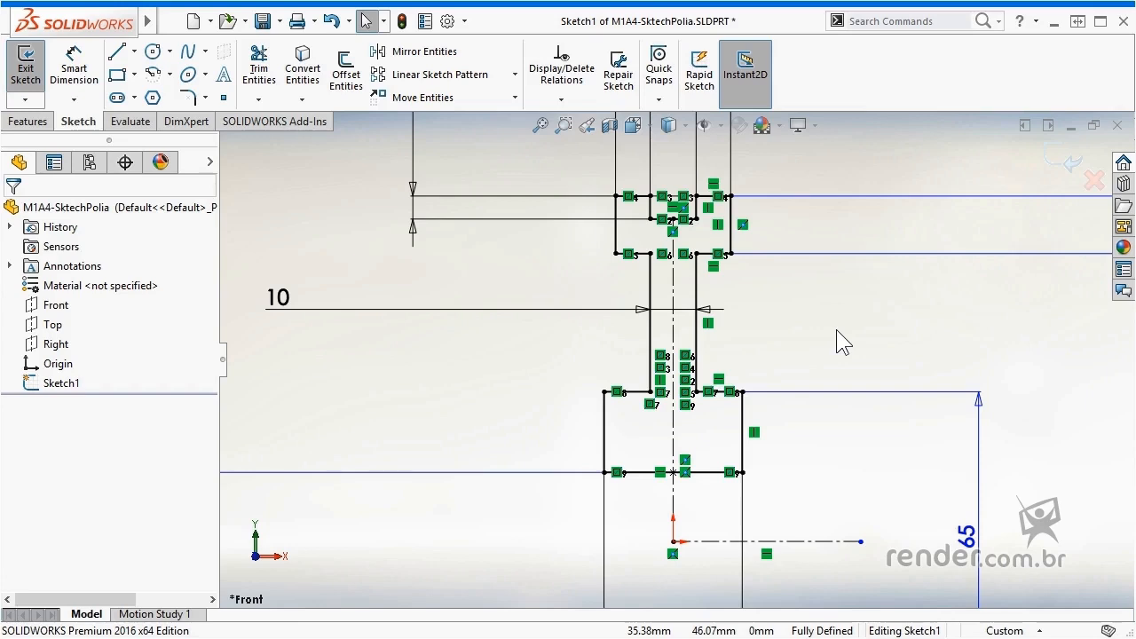
mouse_move(836, 344)
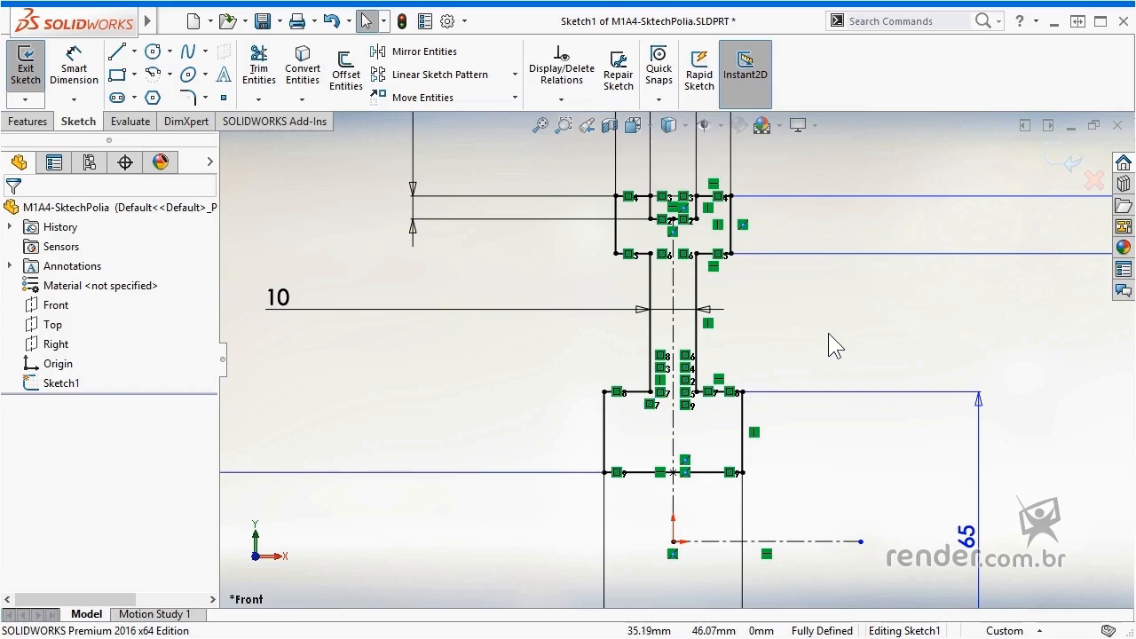
mouse_move(160, 31)
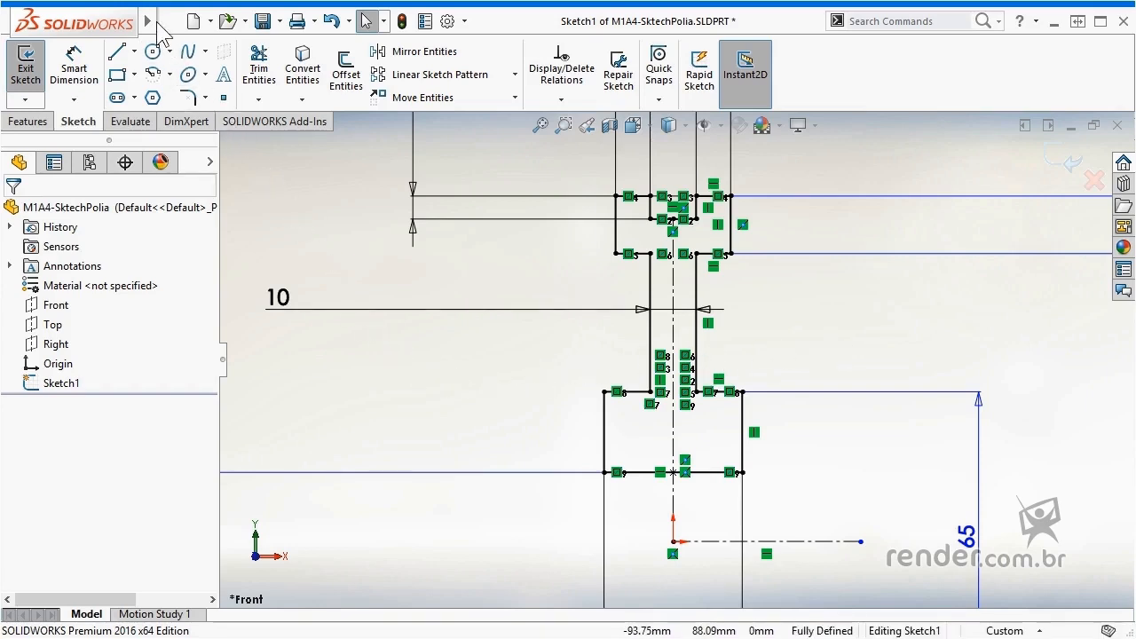
Turn off Sketch Relations display under View > Hide/Show for a clean pulley profile
left_click(236, 21)
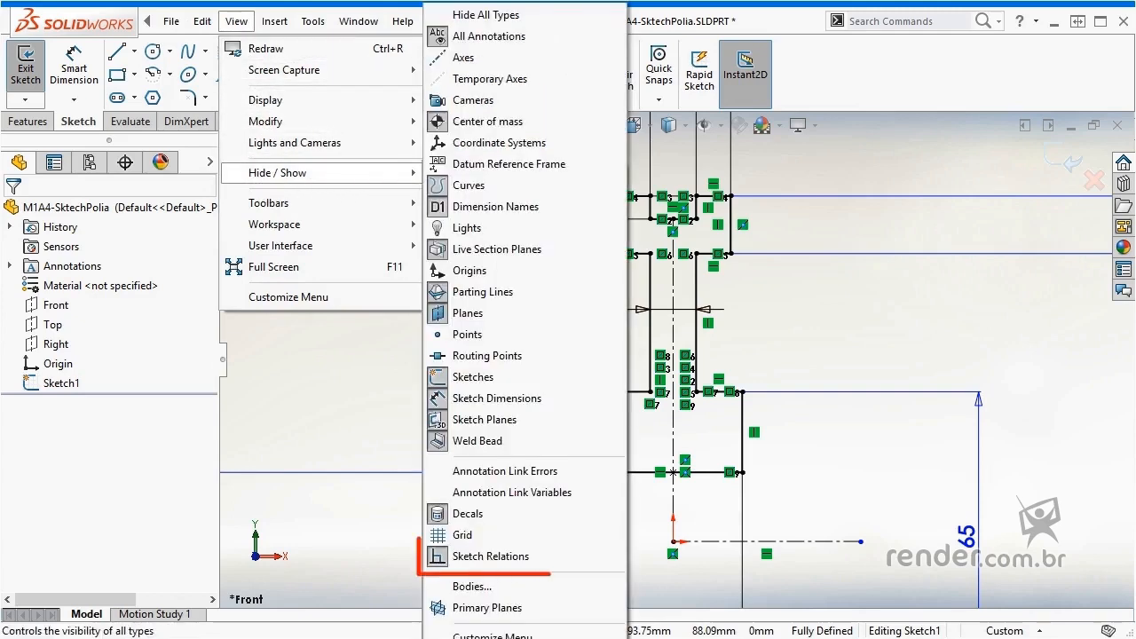
mouse_move(490, 557)
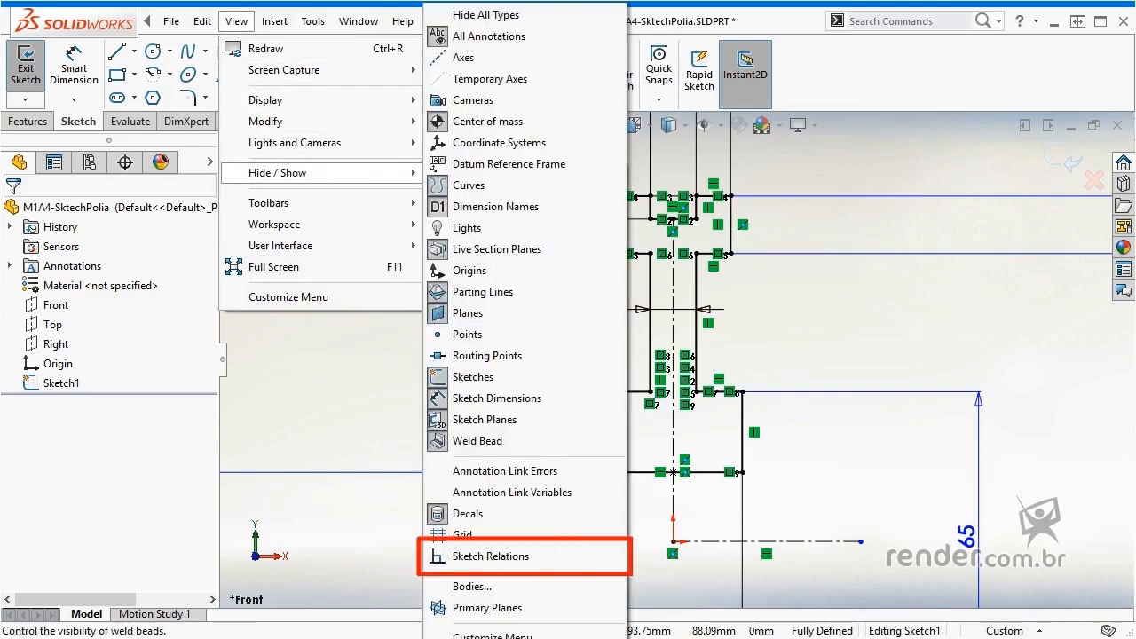
mouse_move(490, 556)
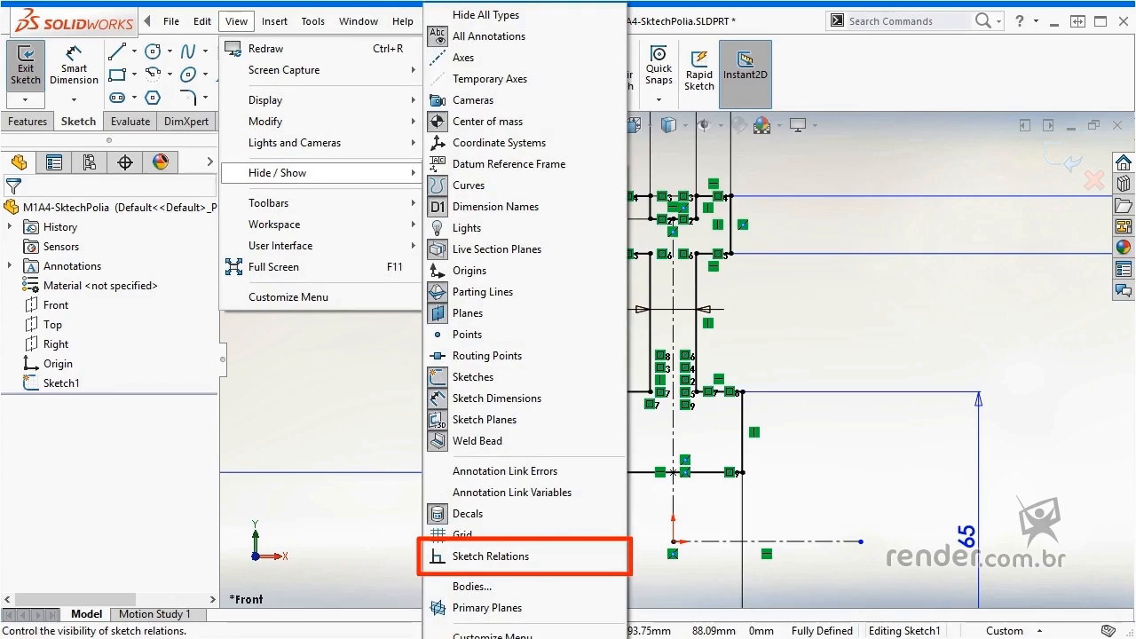
left_click(490, 556)
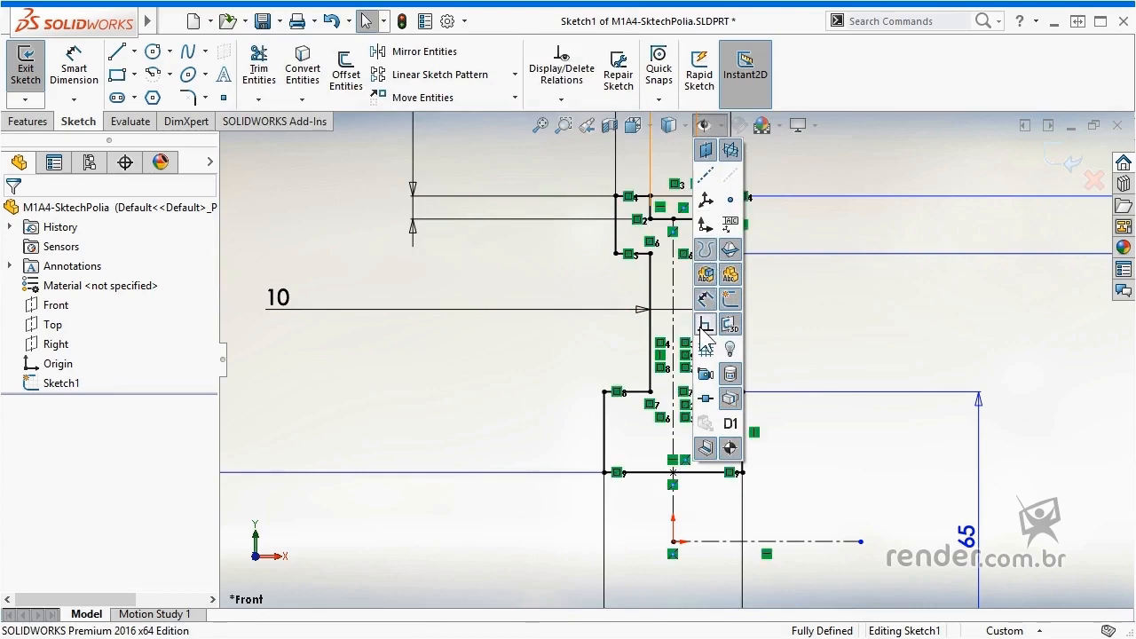
left_click(866, 342)
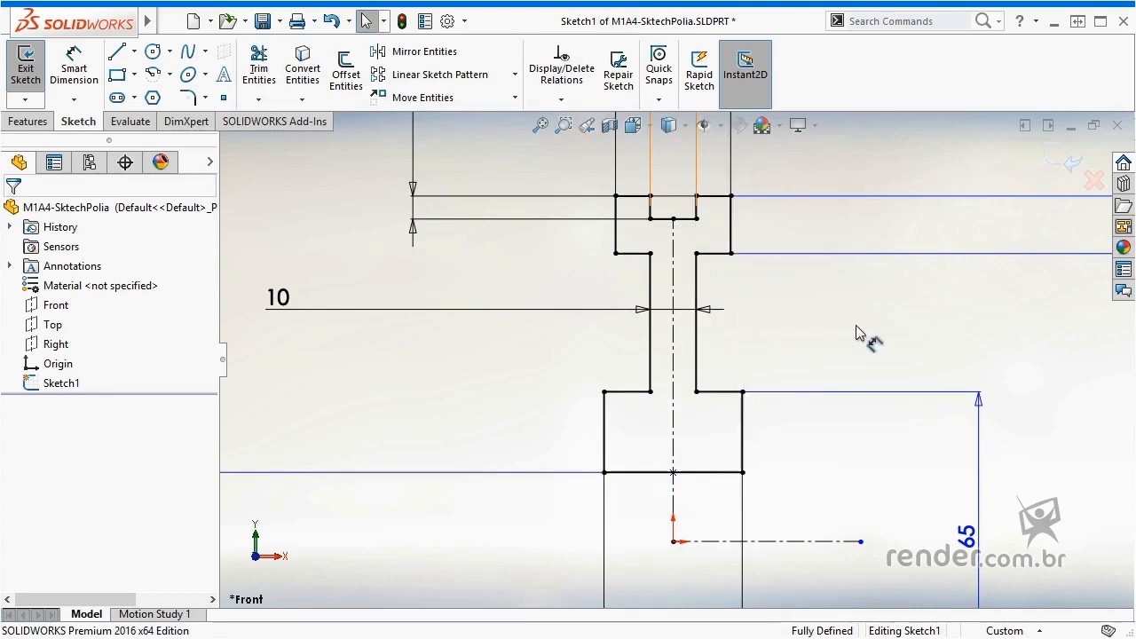
mouse_move(861, 336)
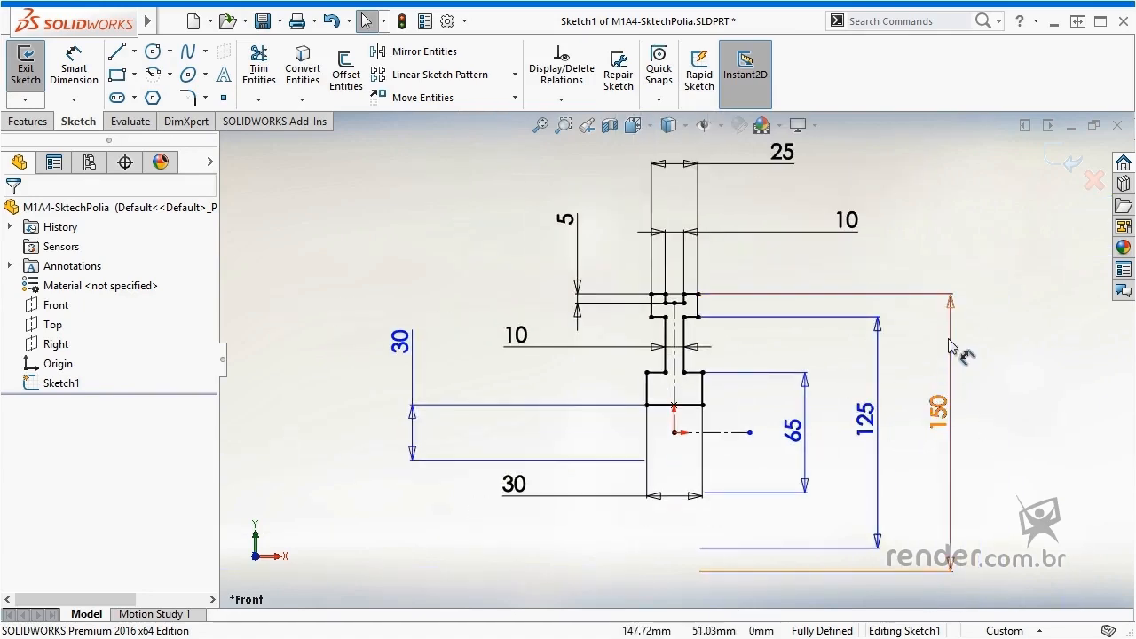
left_click(939, 407)
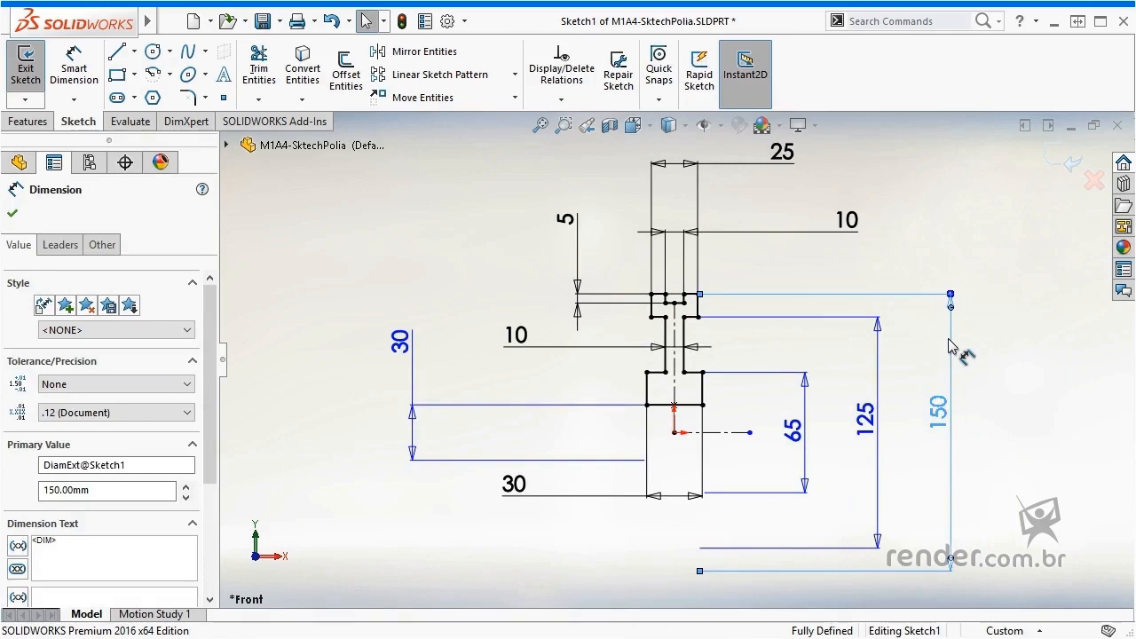
mouse_move(257, 522)
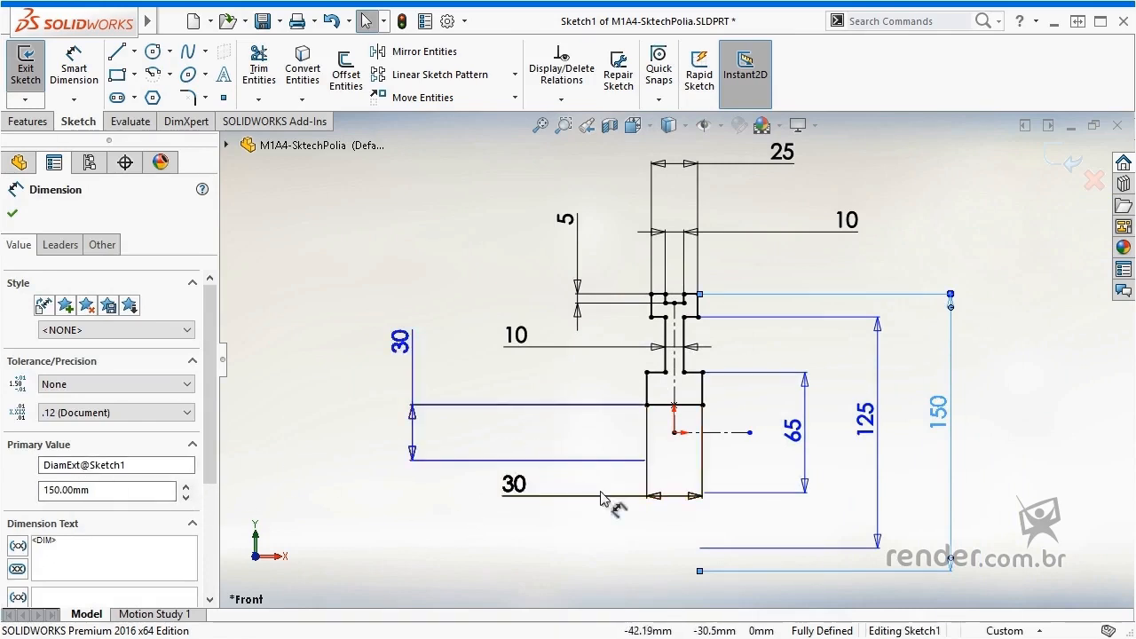
left_click(513, 484)
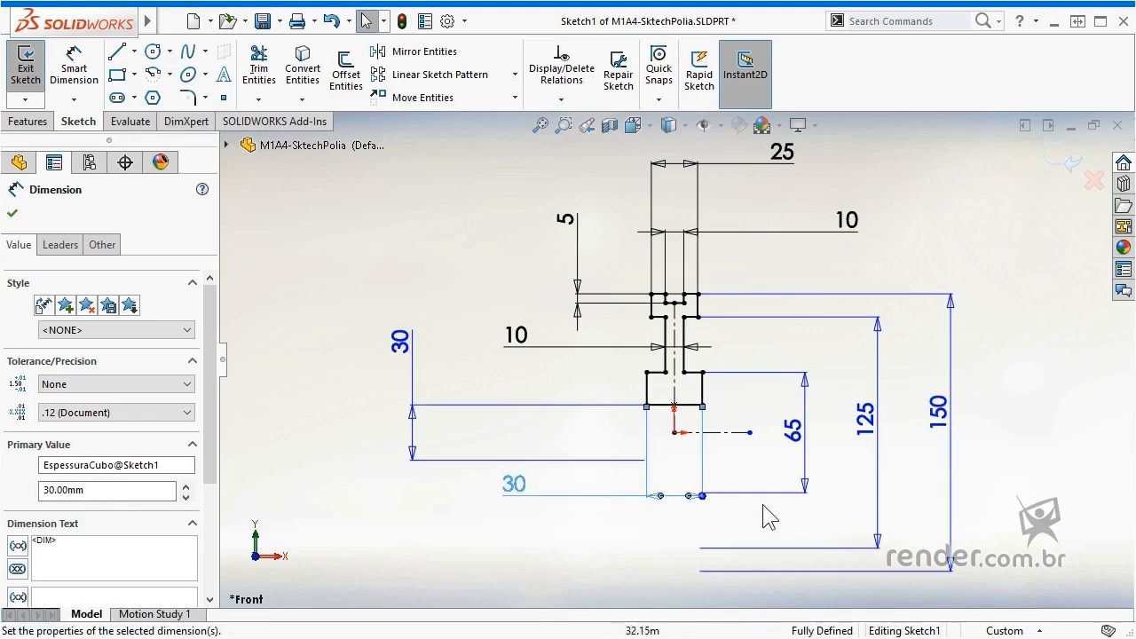
left_click(795, 432)
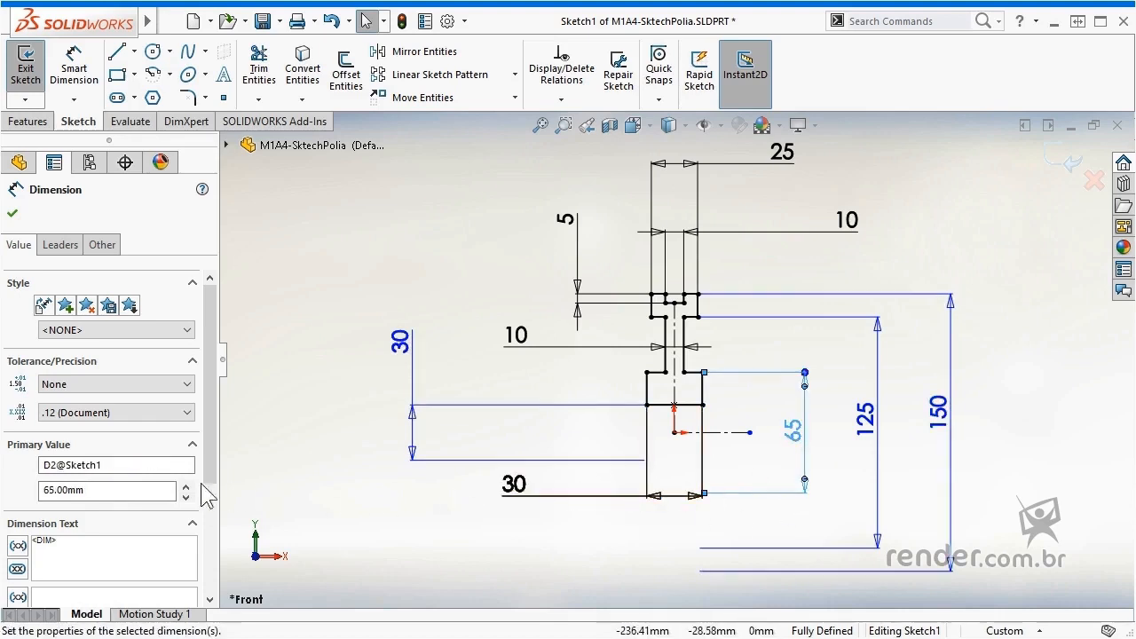
left_click(11, 214)
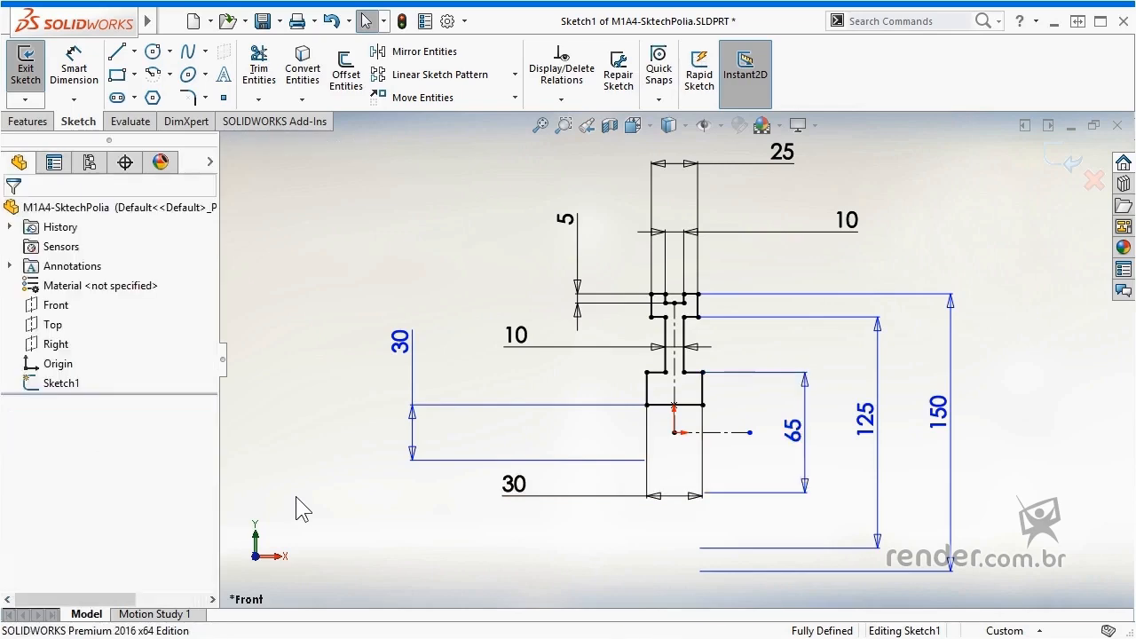
left_click(236, 20)
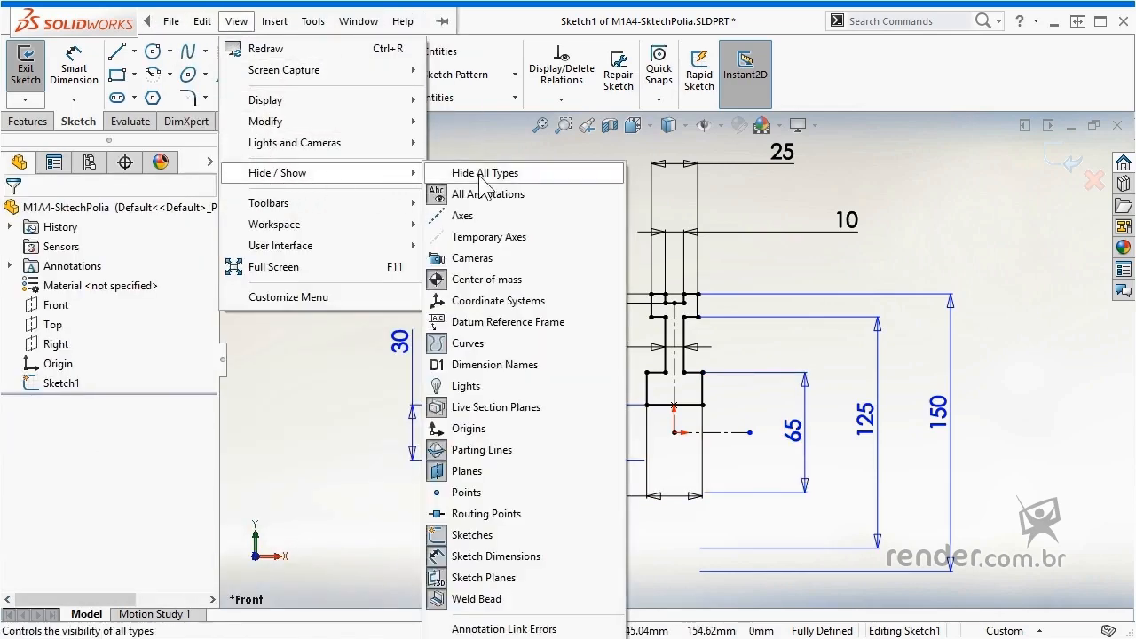
mouse_move(495, 364)
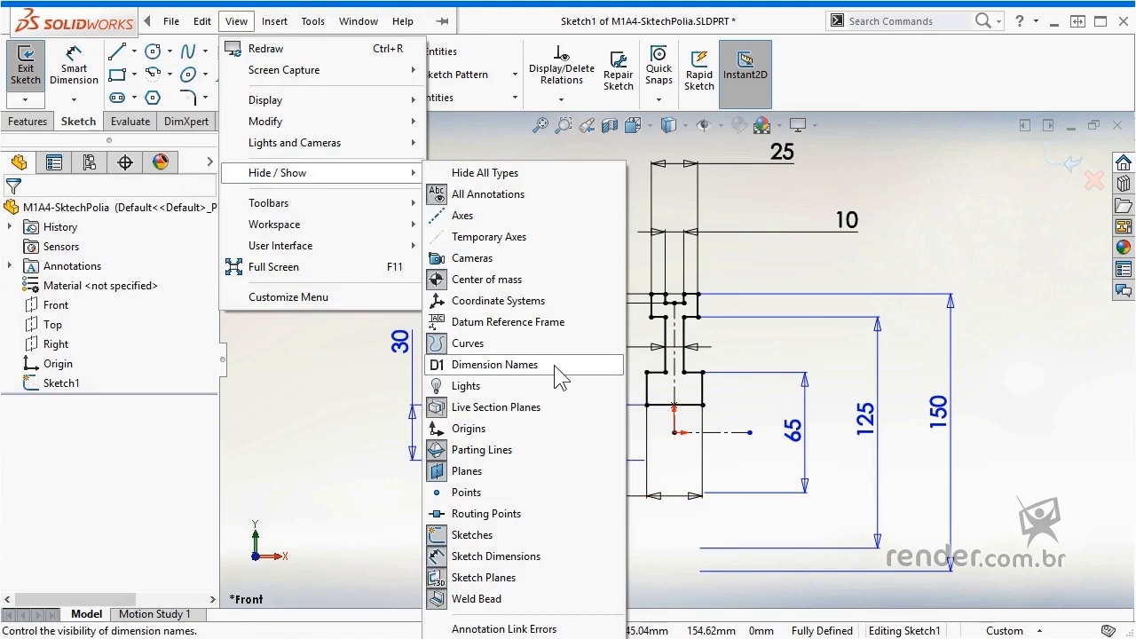
Enable Dimension Names so DiamExt, EspessuraCubo and ProfundidadeCanal show beside their values
left_click(495, 365)
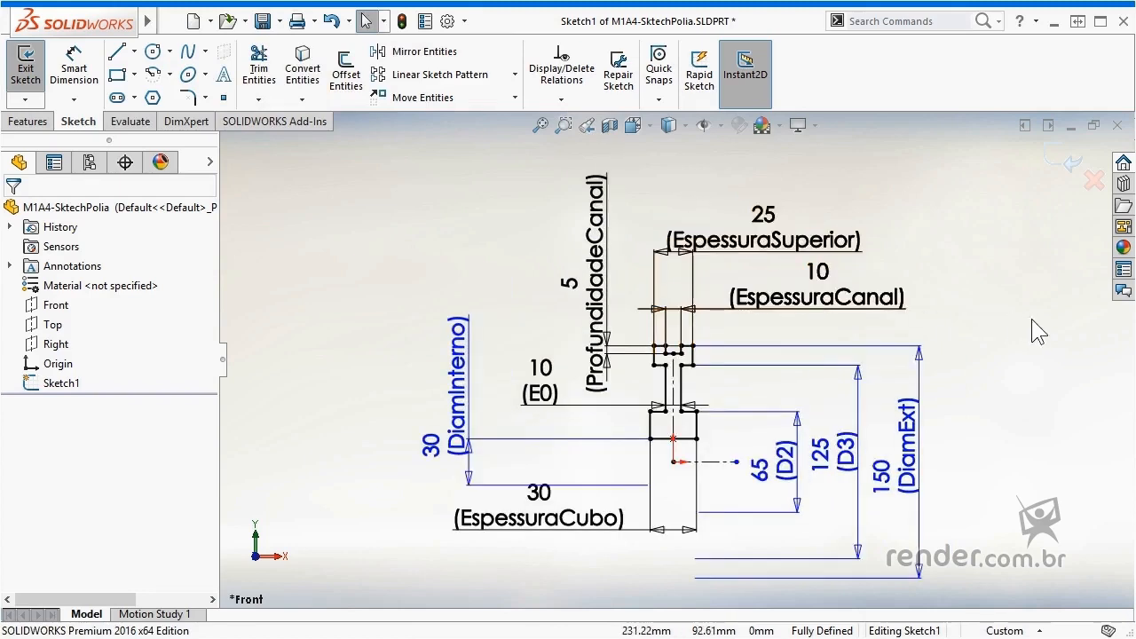
mouse_move(1027, 332)
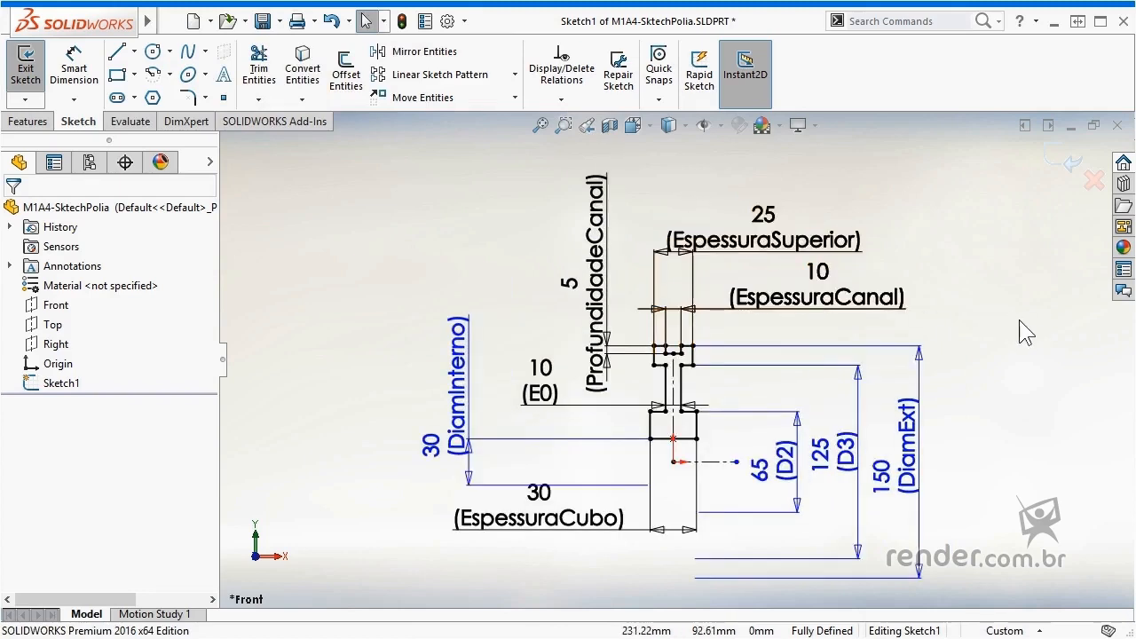
left_click(540, 368)
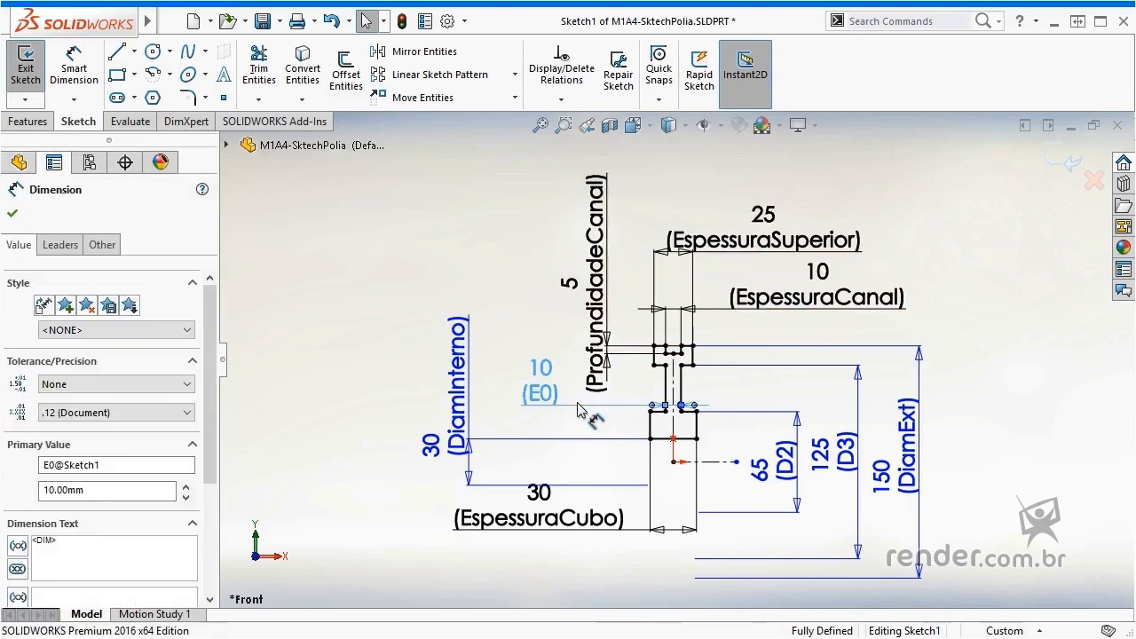
left_click(106, 464)
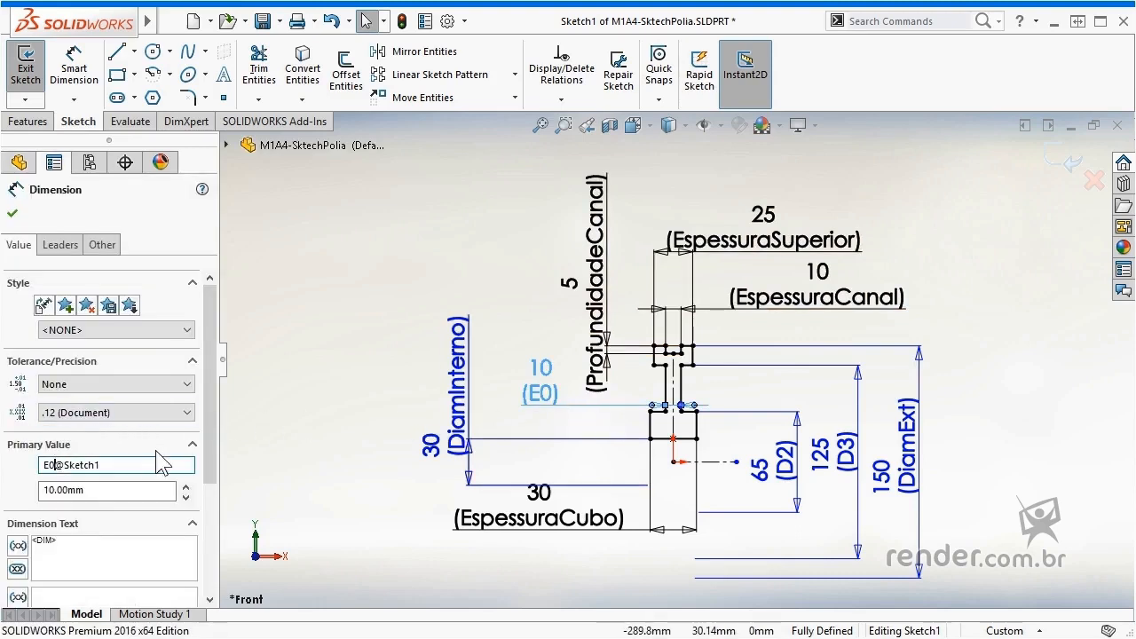
type("Espes")
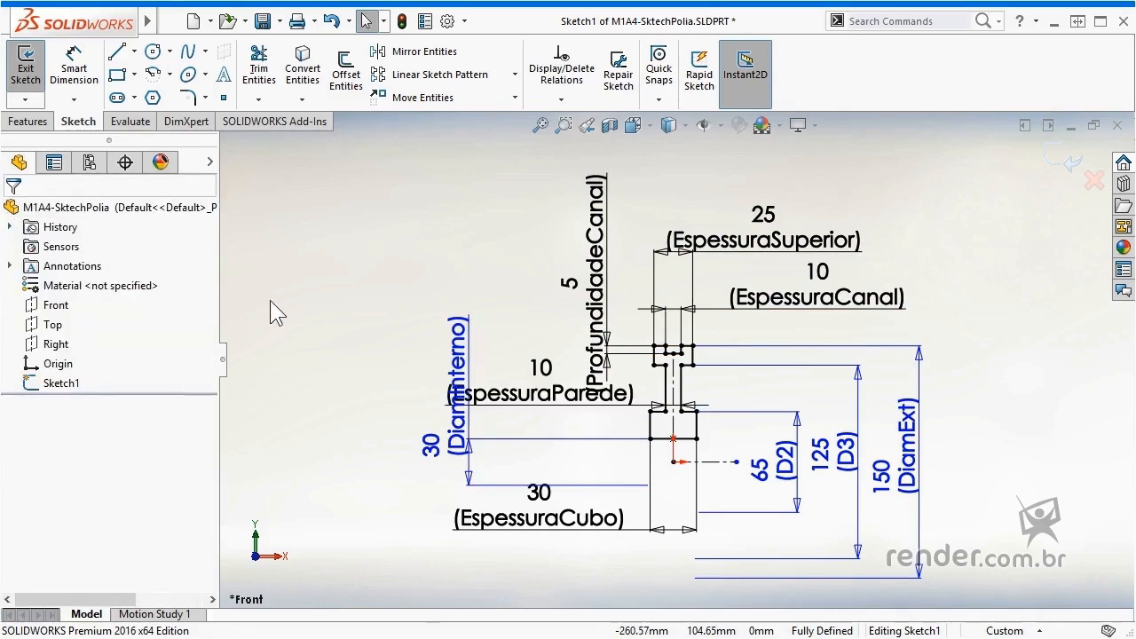
mouse_move(621, 393)
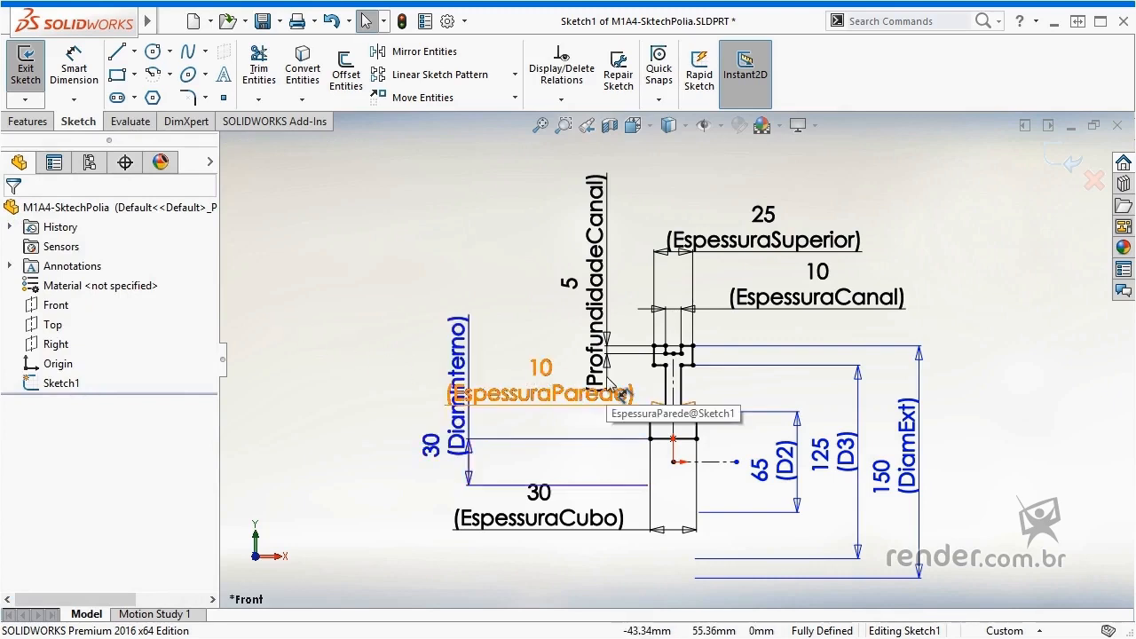
mouse_move(857, 307)
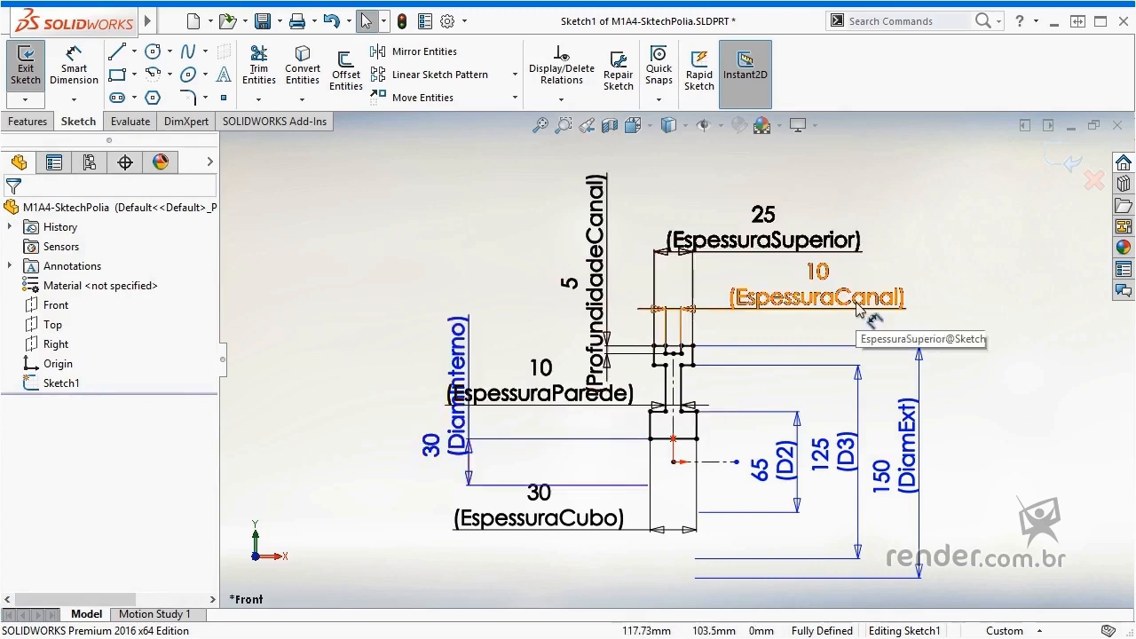
mouse_move(661, 240)
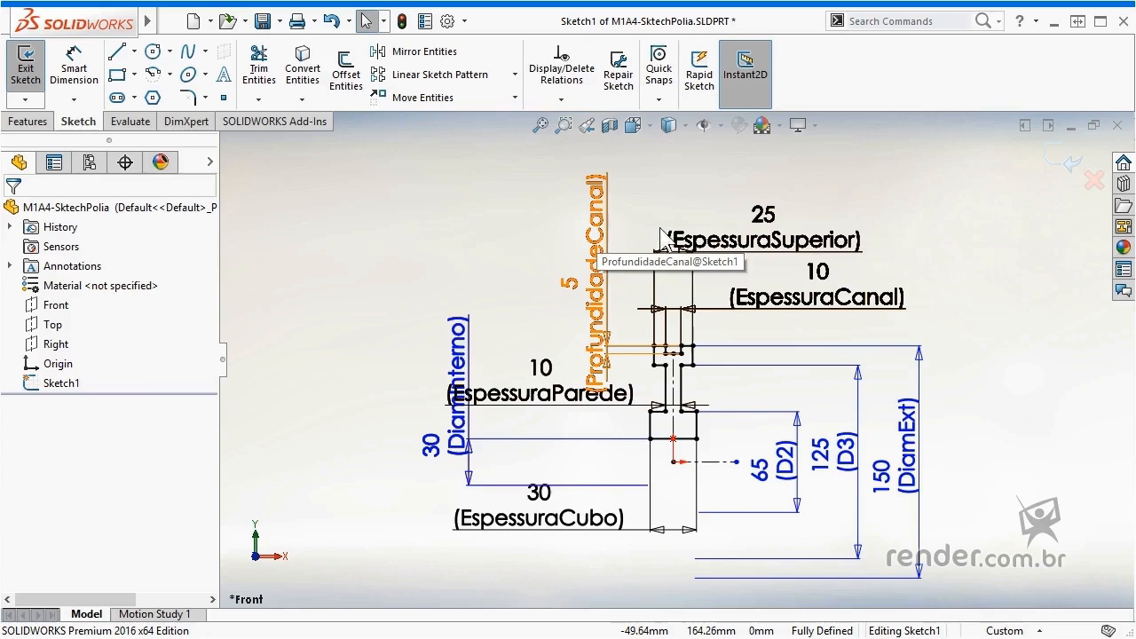
mouse_move(989, 286)
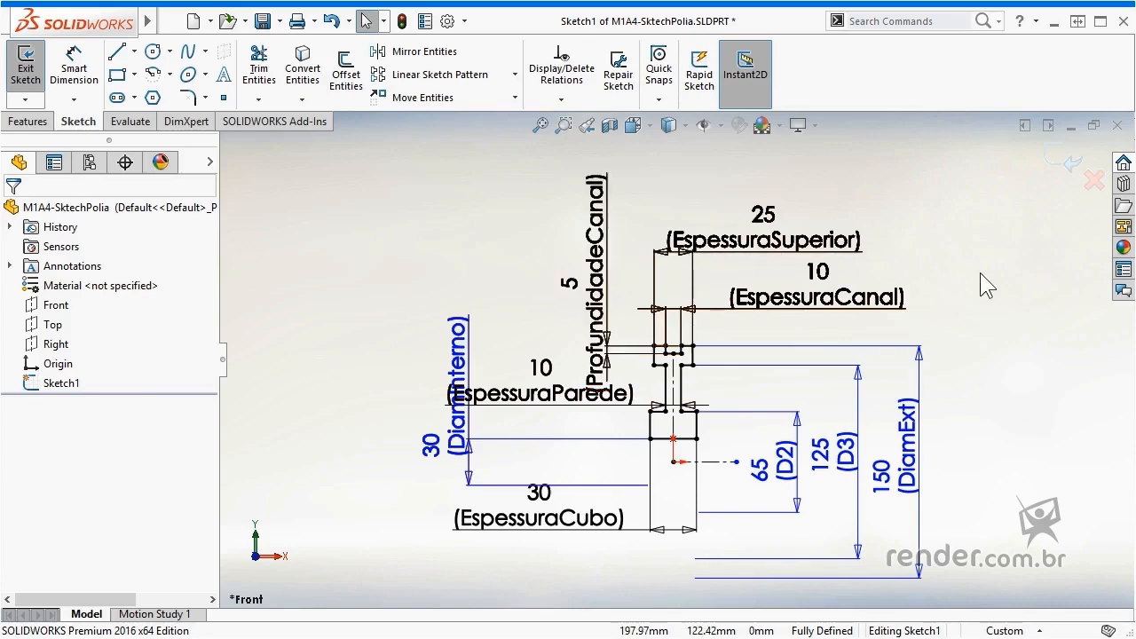
mouse_move(412, 419)
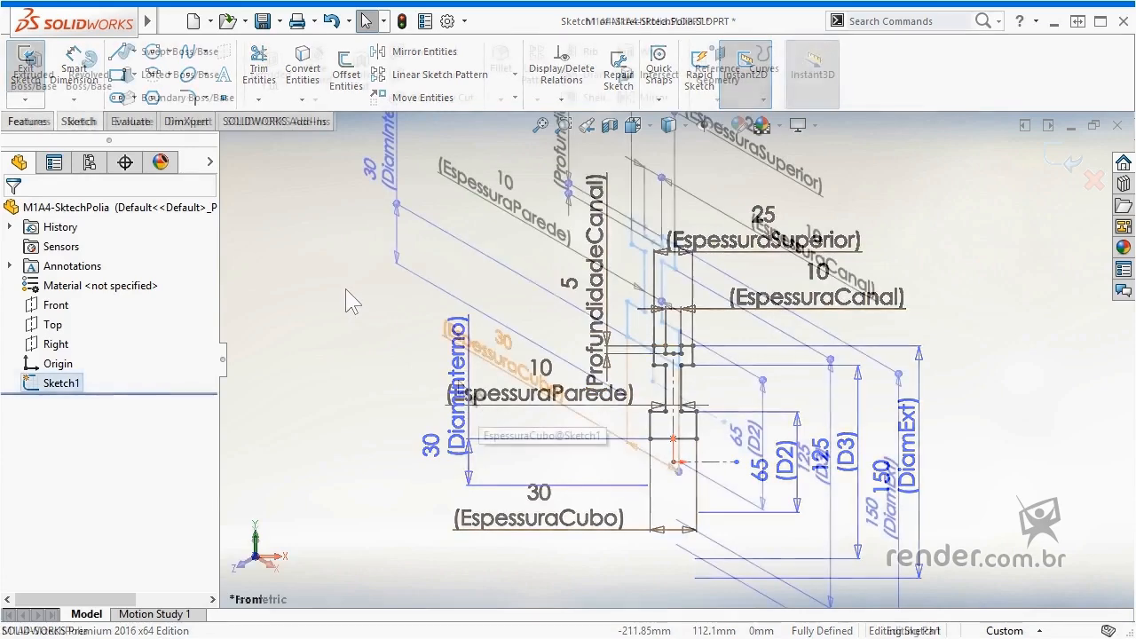
Create a Revolved Boss/Base of the profile about Line1 at 360 degrees
left_click(87, 66)
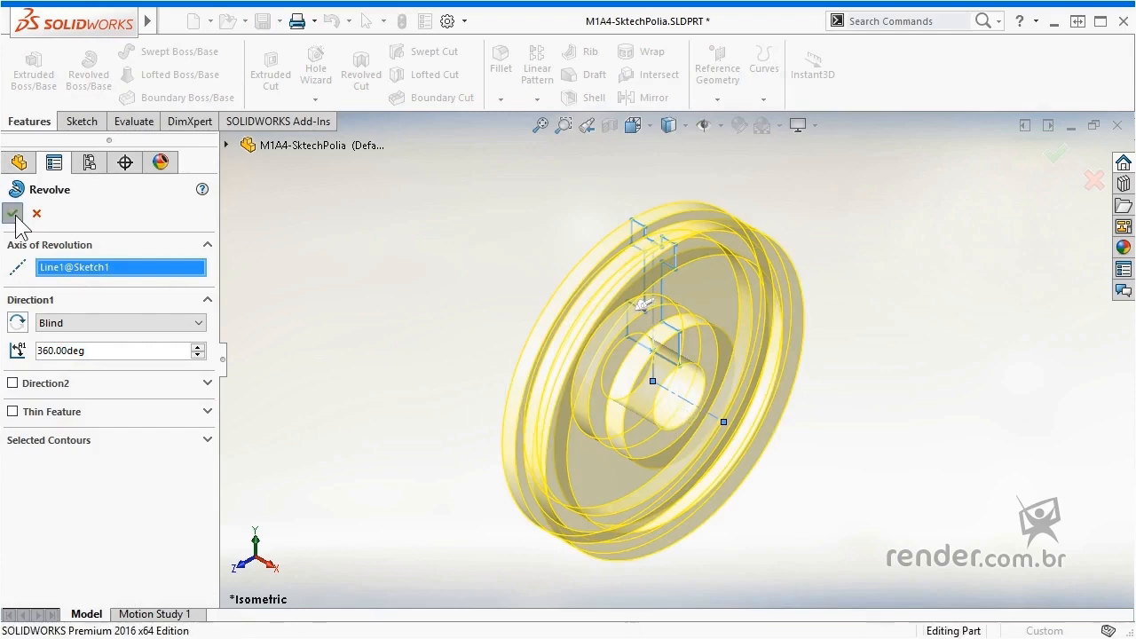
left_click(11, 213)
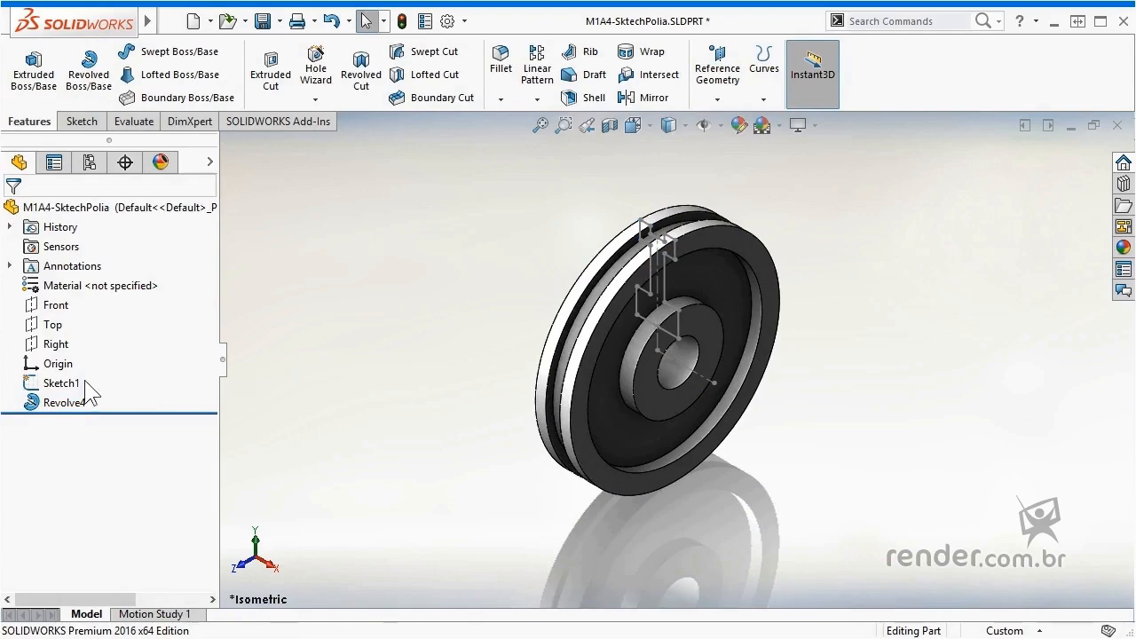
Adjust the FeatureManager Tree Display options before renaming the revolve to CorpoPrincipal
right_click(66, 207)
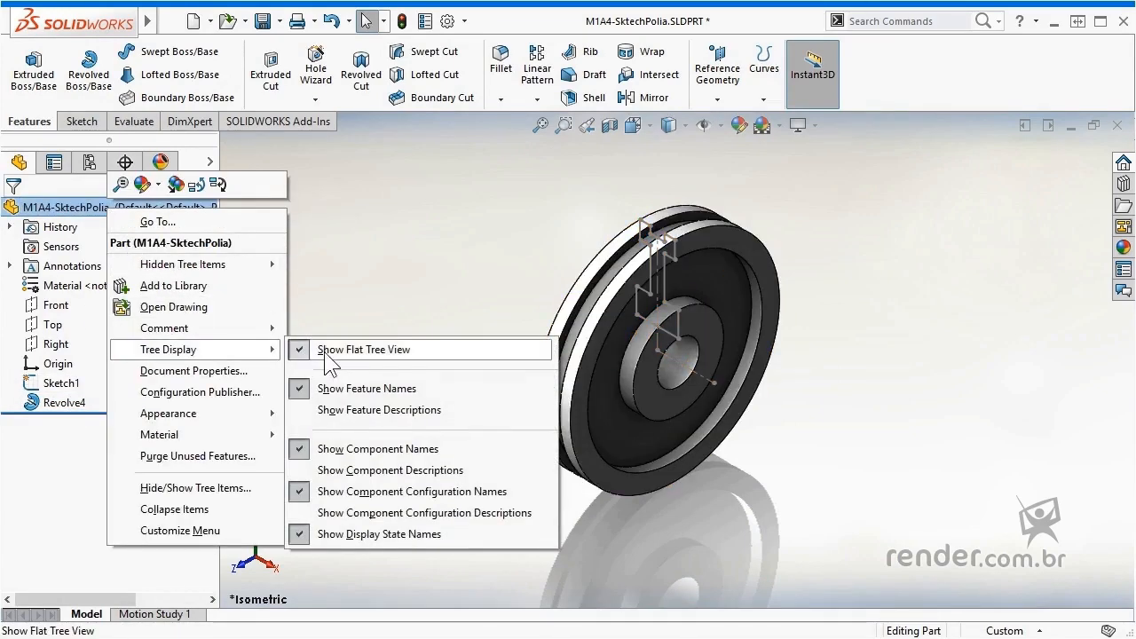
left_click(364, 349)
type("CorpoPrincipal")
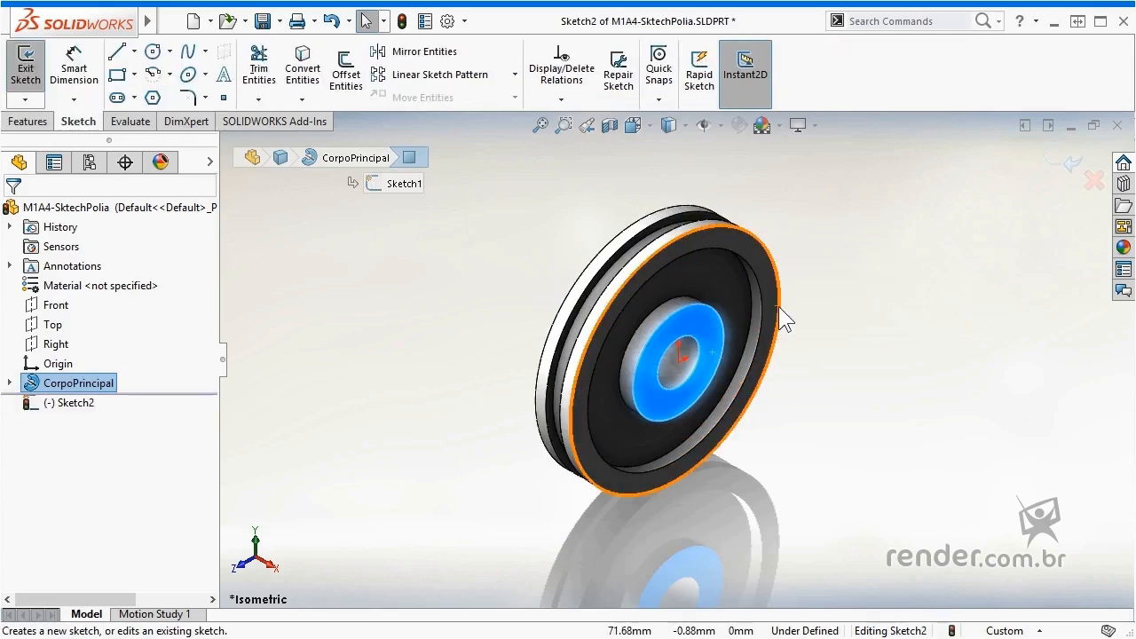
View the hub face Normal To and draw a corner rectangle from the origin up past the bore edge
key("ctrl+8")
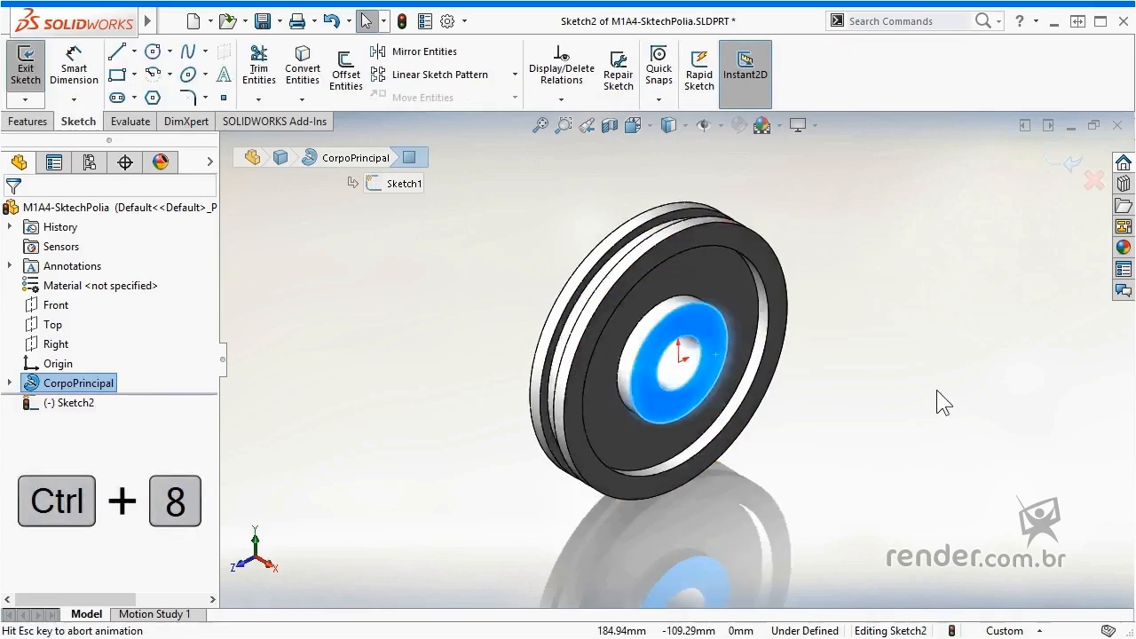
key("ctrl+8")
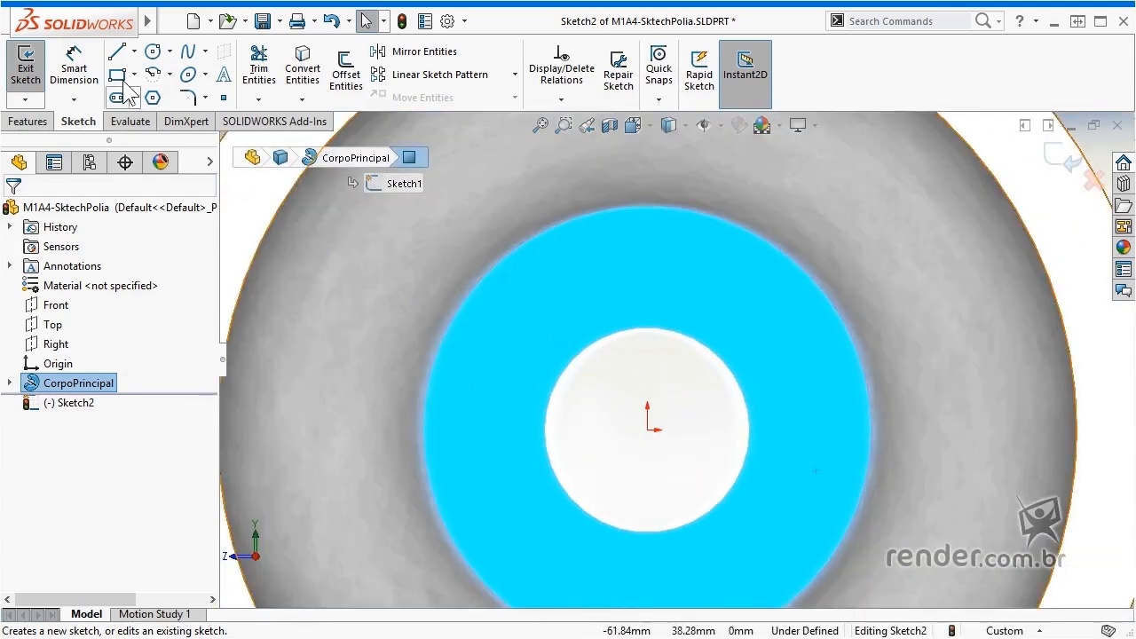
left_click(117, 50)
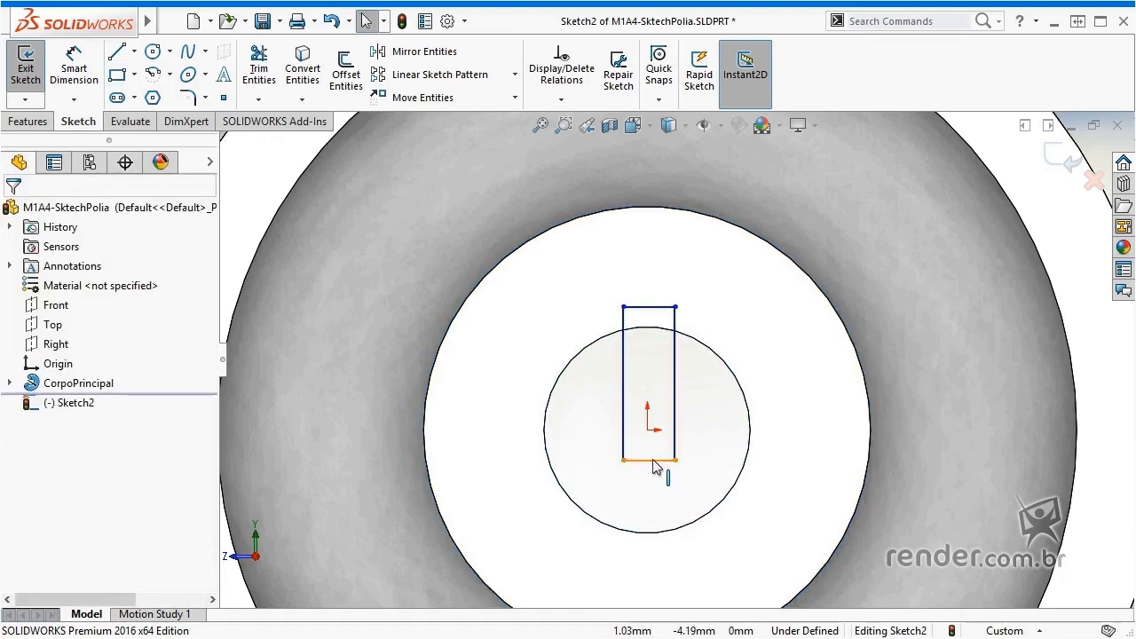
left_click(648, 460)
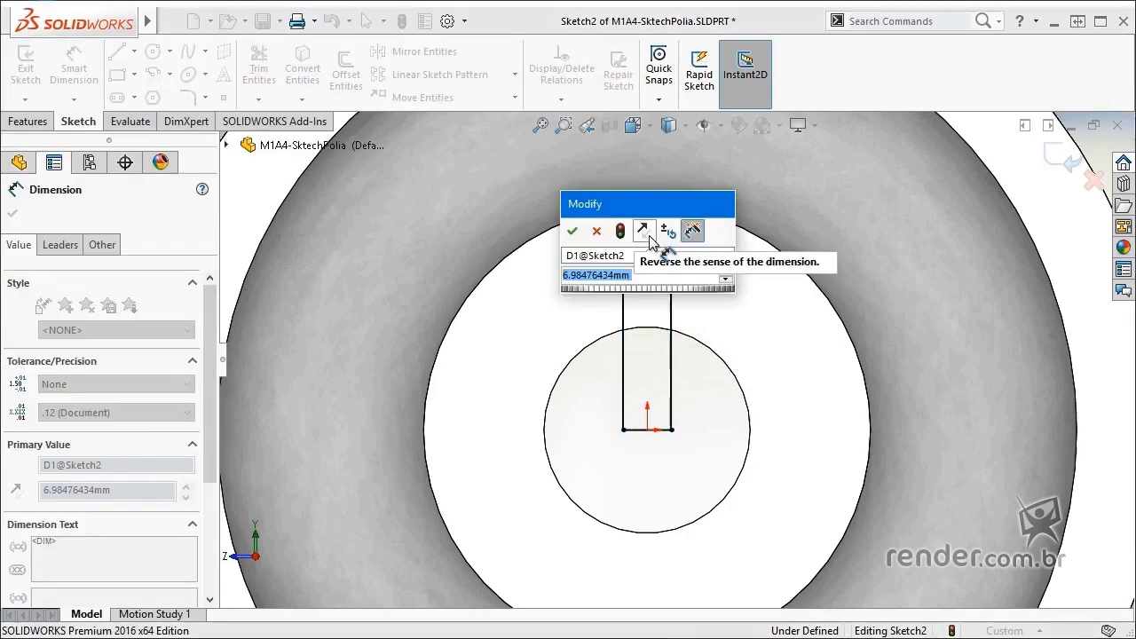
Dimension the keyway rectangle 5 mm wide with its top edge 5 mm above the bore circle
left_click(573, 231)
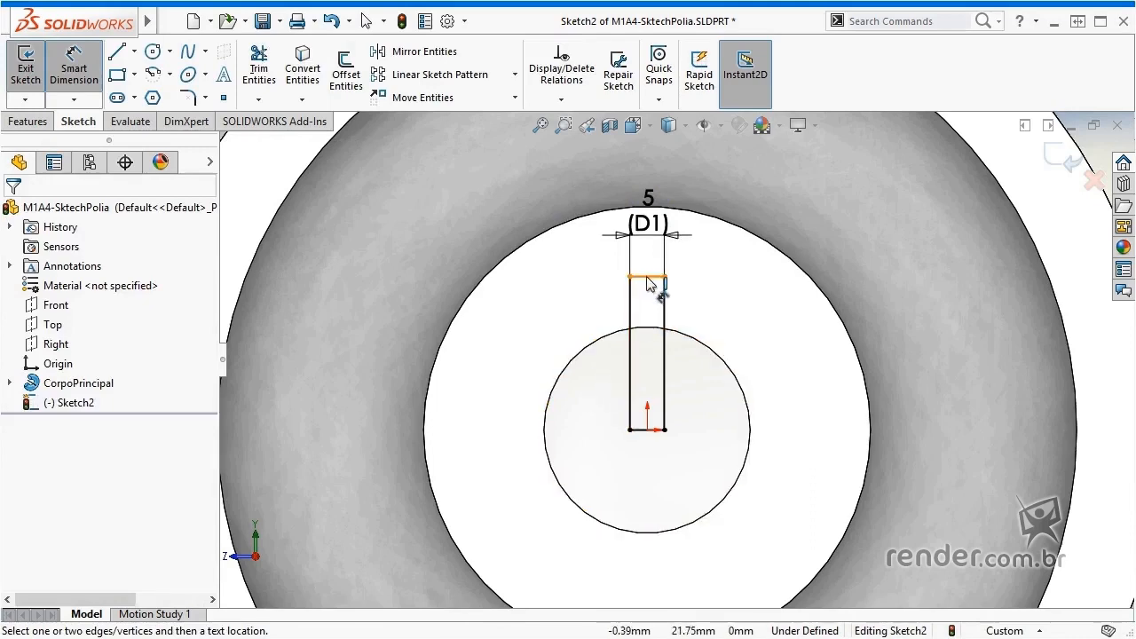
left_click(648, 262)
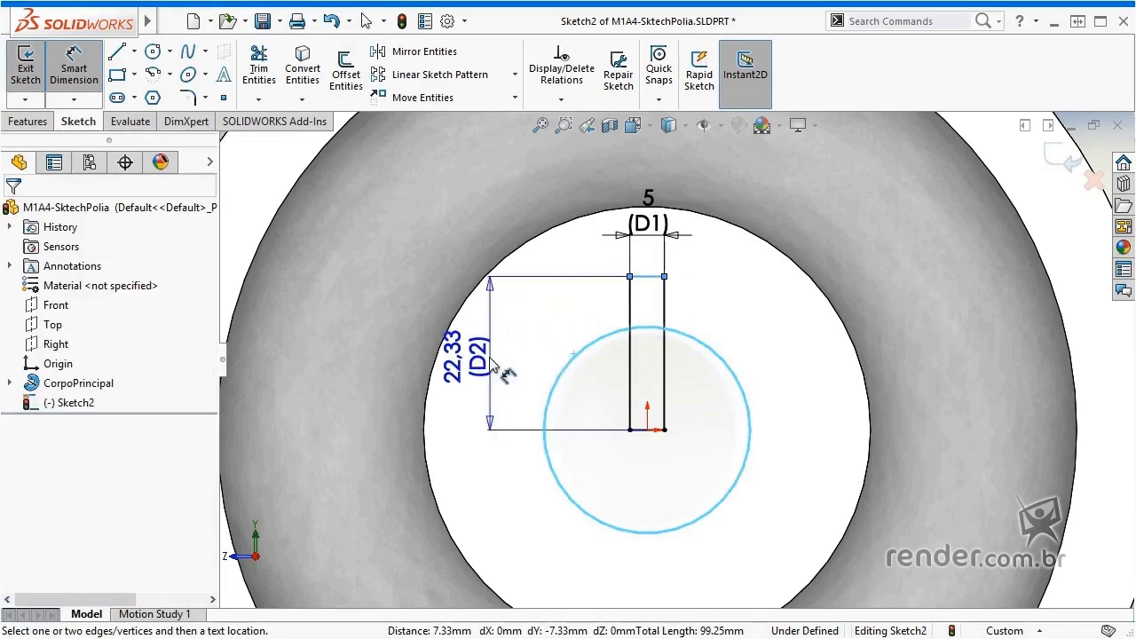
left_click_drag(493, 364, 577, 364)
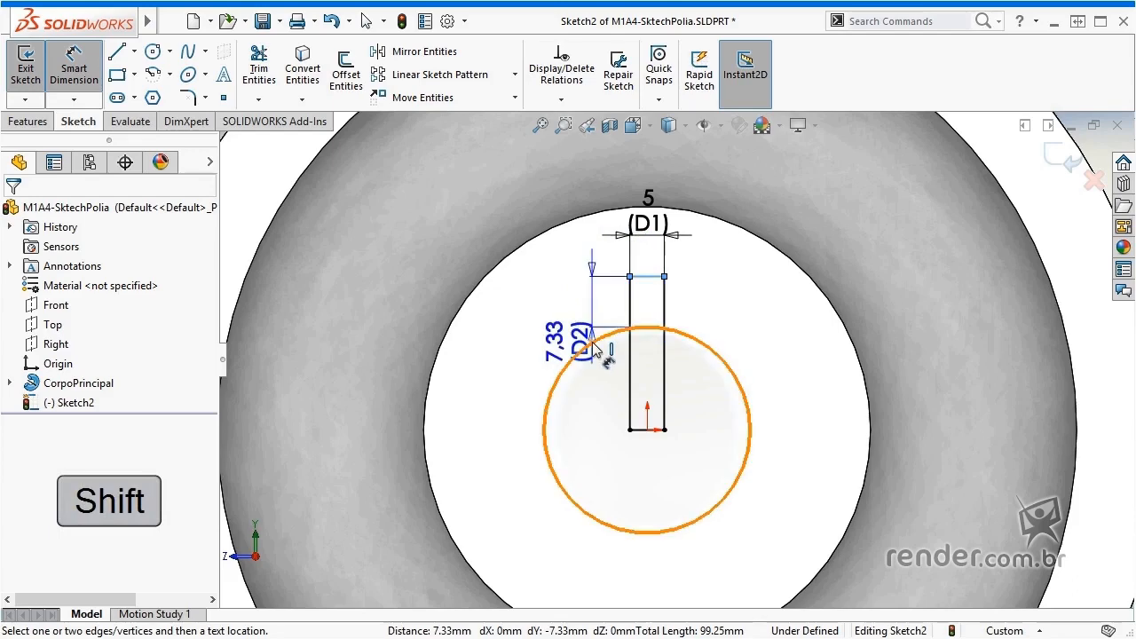
left_click(648, 333)
type("5")
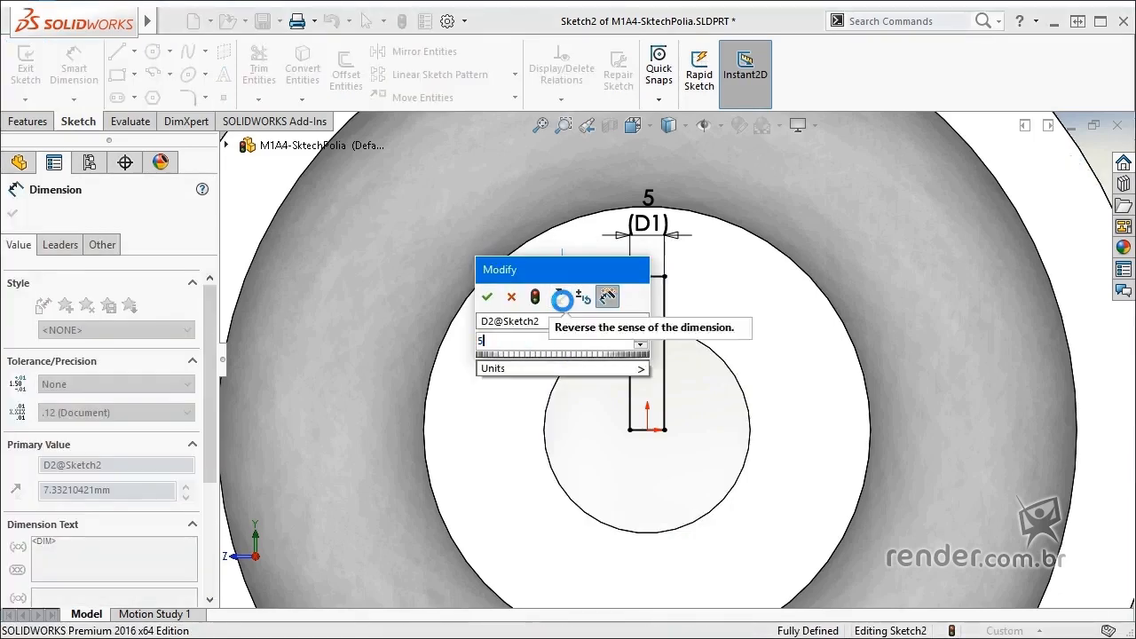
left_click(487, 297)
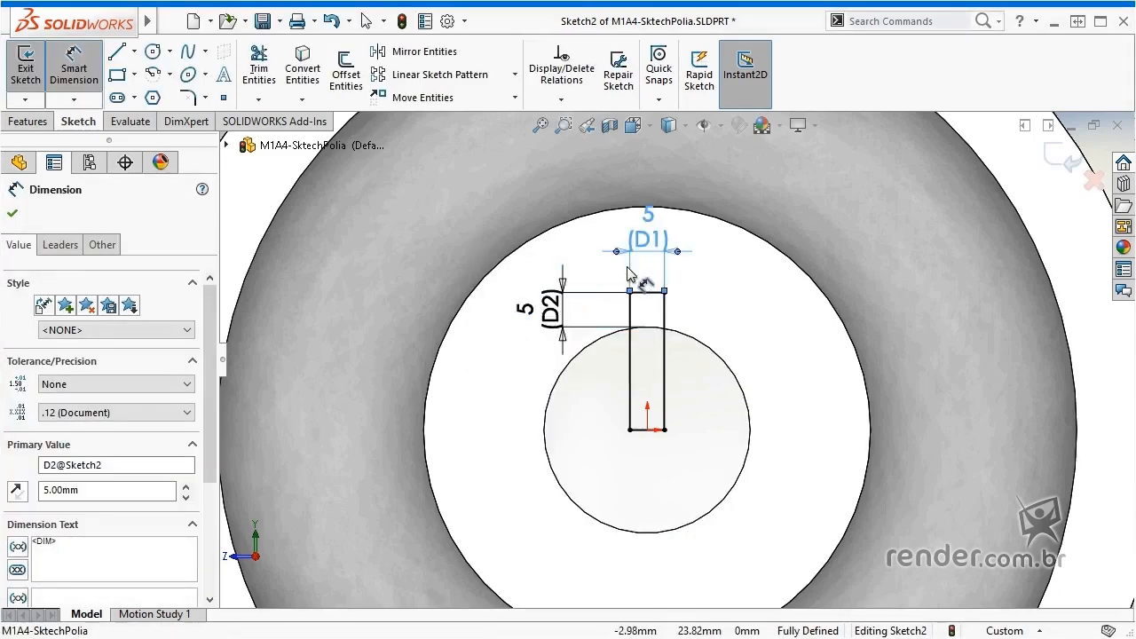
Rename the 5 mm width dimension D1 to LarguraChaveta in the Primary Value name box
left_click(649, 251)
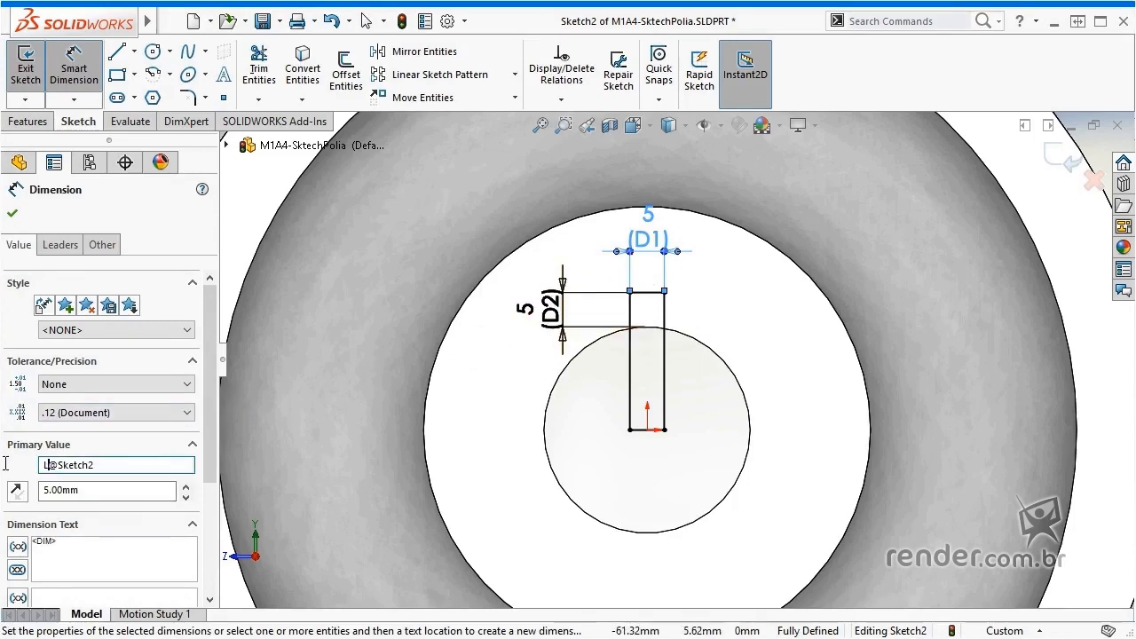
type("LarguraC")
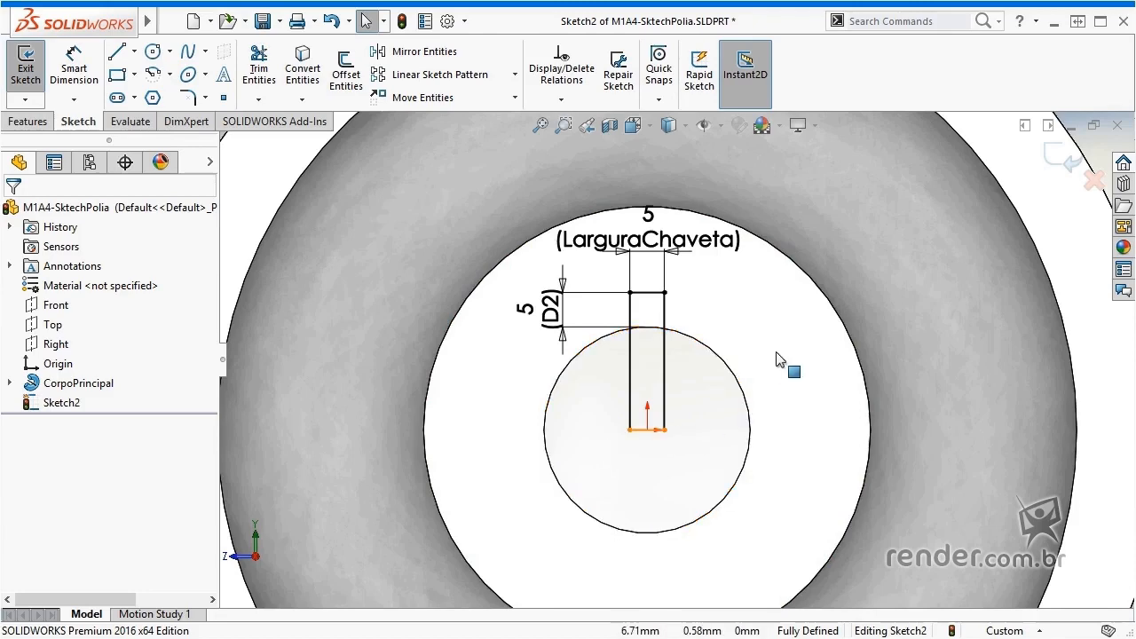
Exit Sketch2 and make a through-all Extruded Cut from it to form the keyway slot
left_click(25, 67)
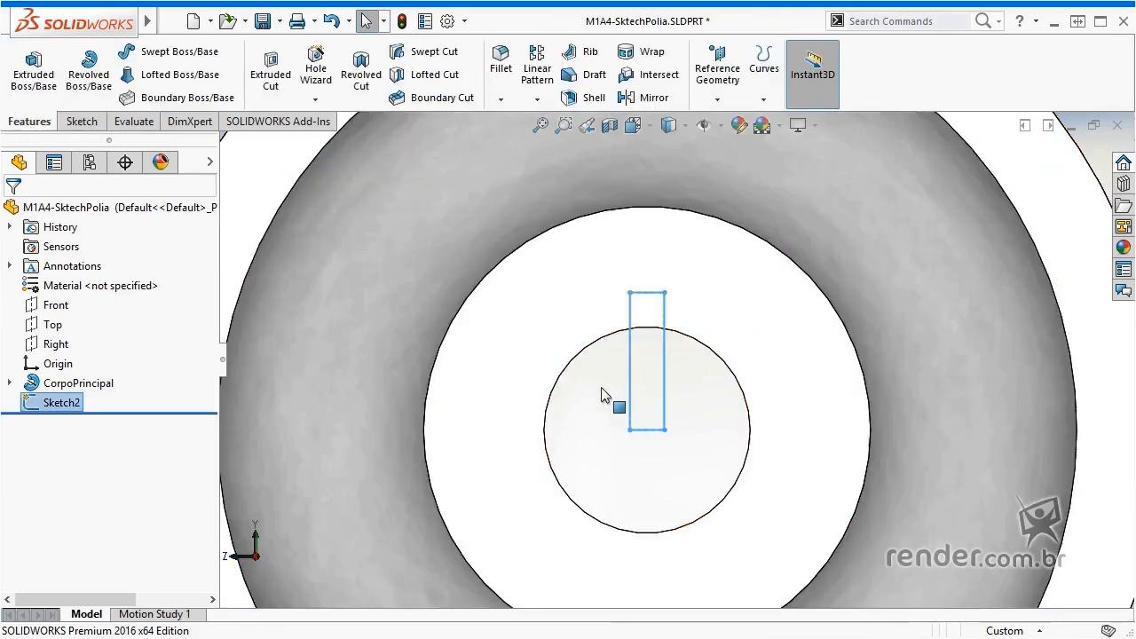
left_click(618, 408)
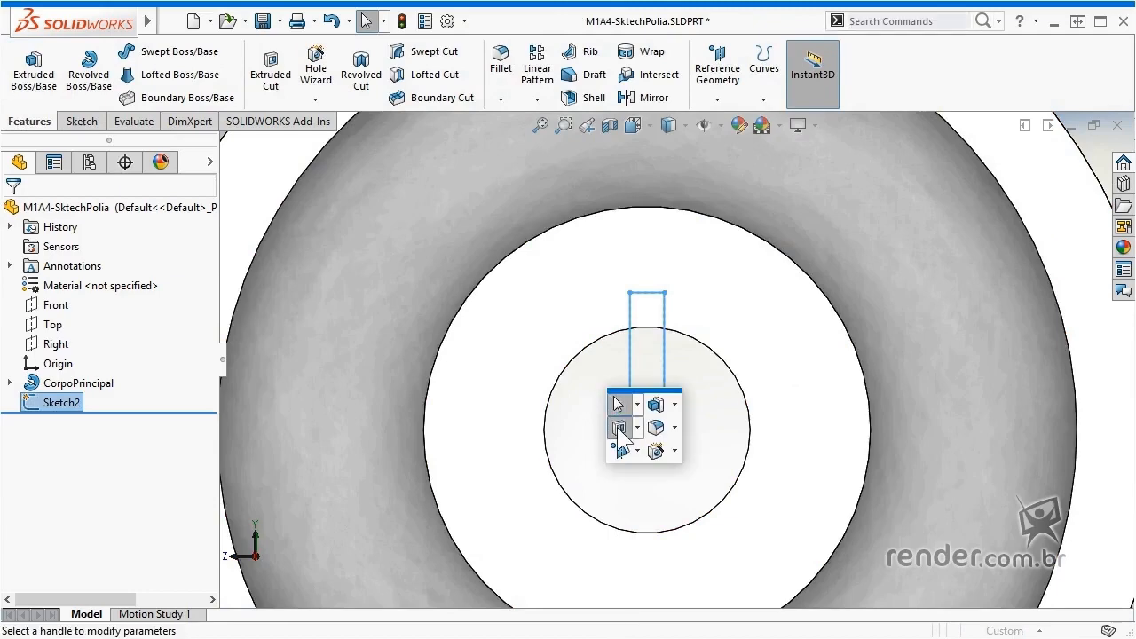
left_click(619, 434)
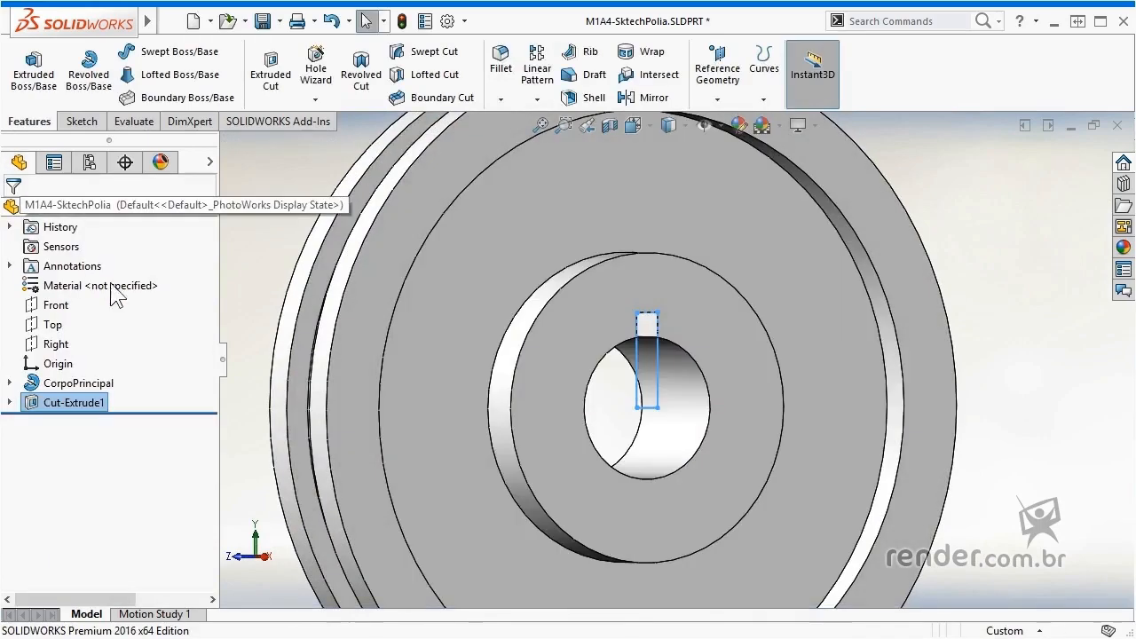
key("F2")
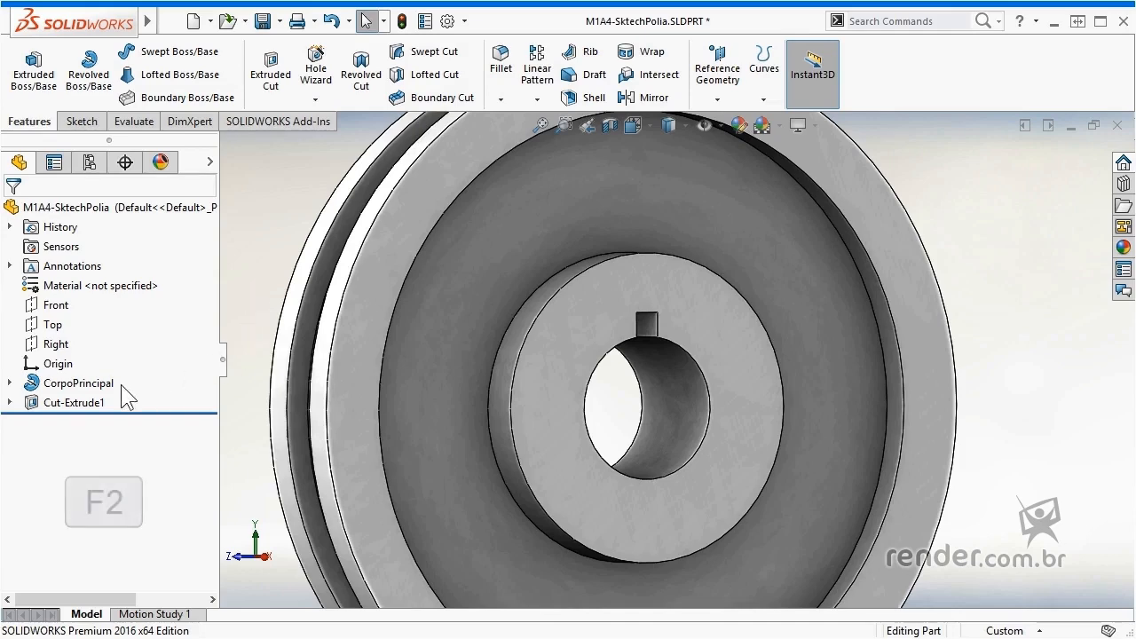